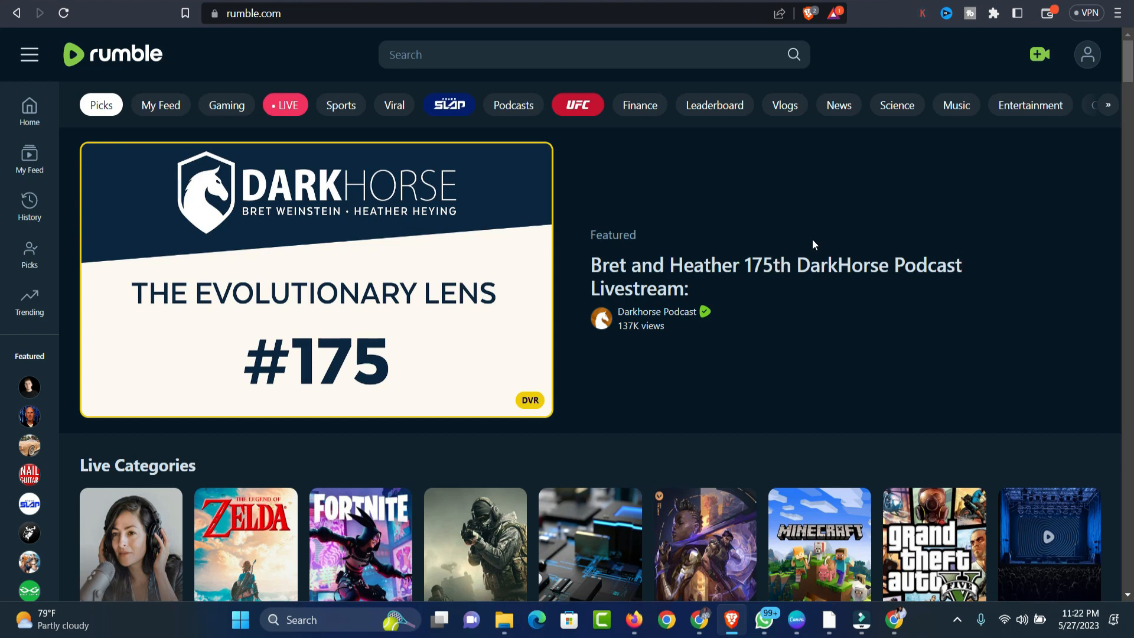
{"action": "mouse_move", "coordinate": [476, 199]}
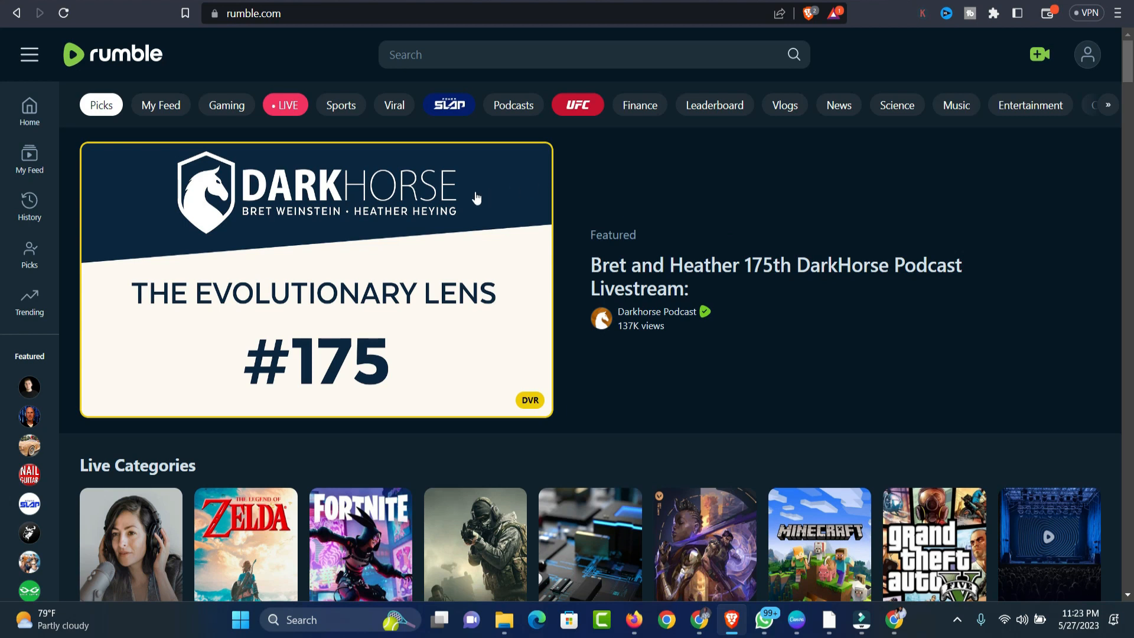
{"action": "mouse_move", "coordinate": [444, 79]}
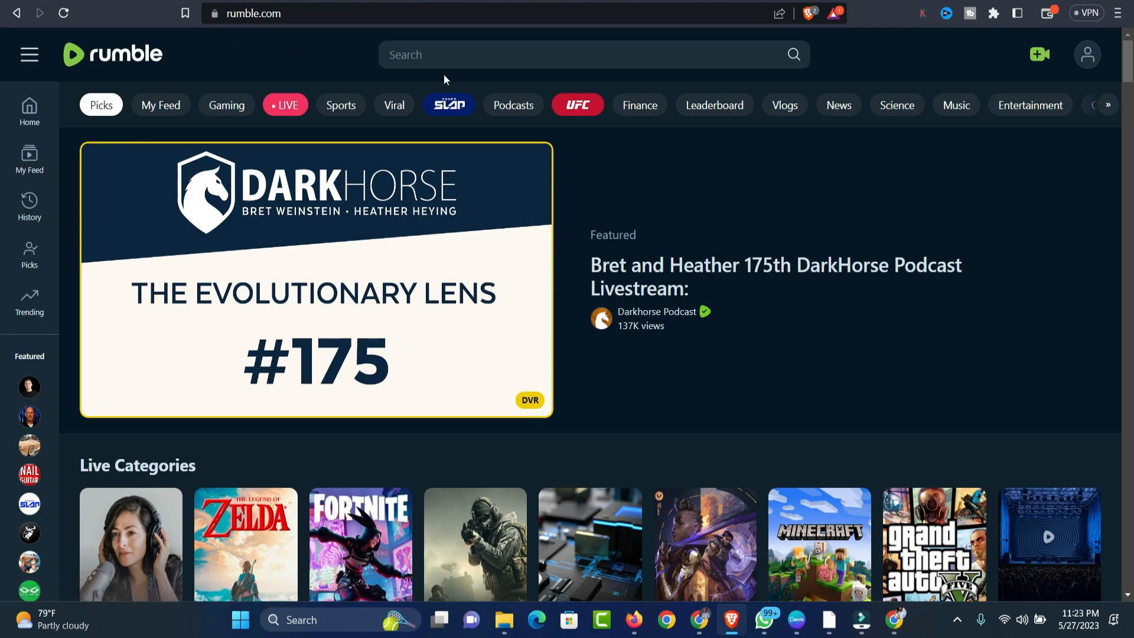
{"action": "mouse_move", "coordinate": [1096, 81]}
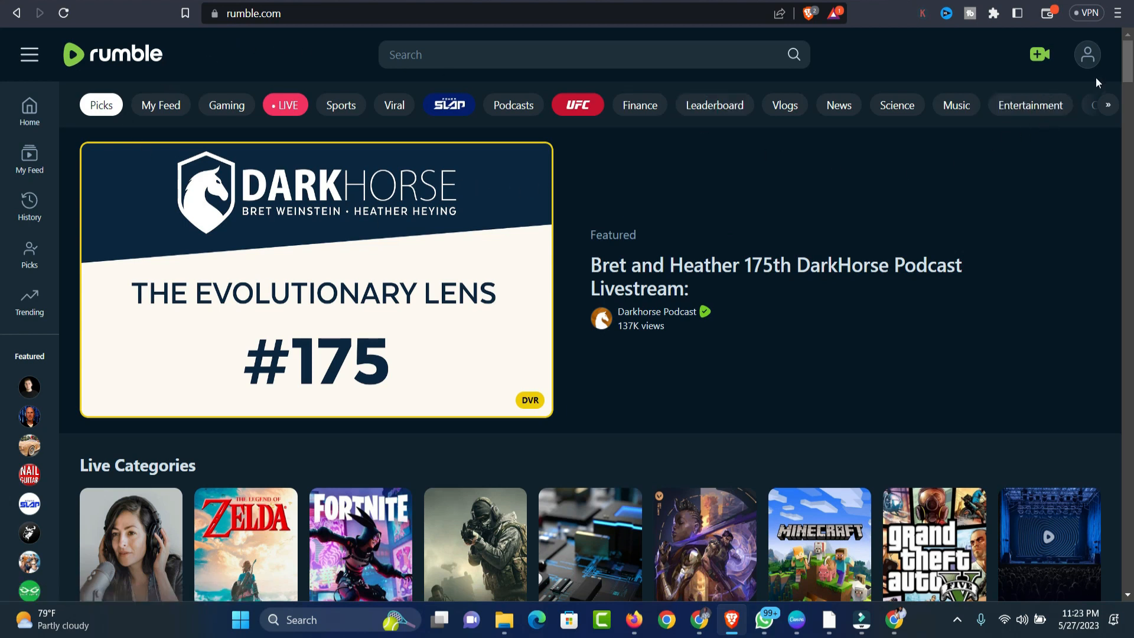
{"action": "mouse_move", "coordinate": [1085, 56]}
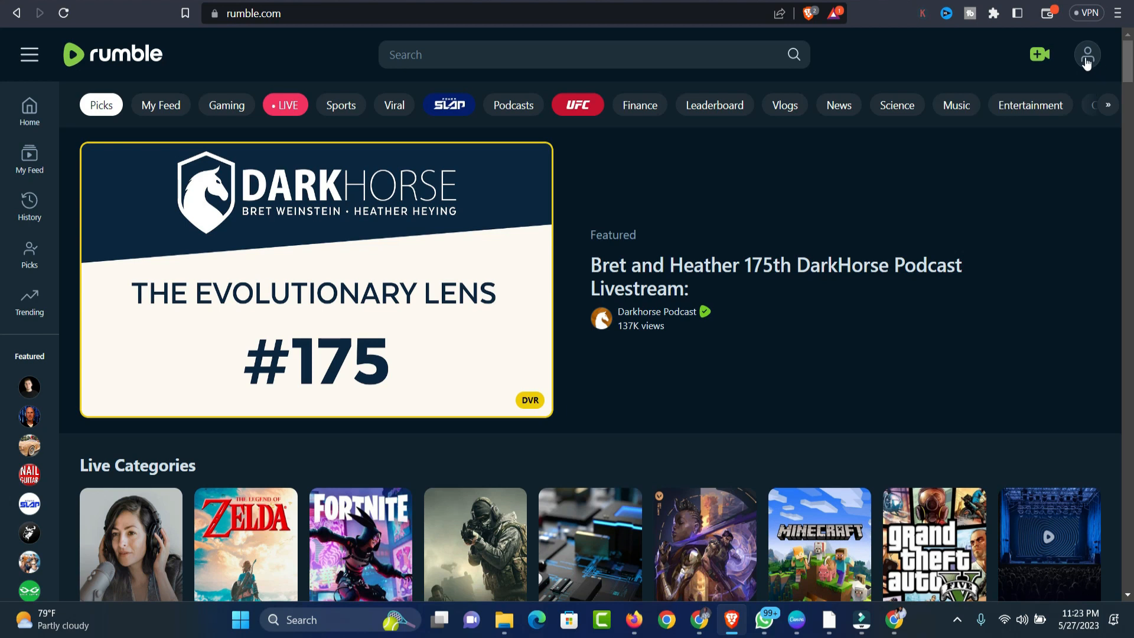
Step: Show the account menu listing Account Overview, My Content, My Channels and Options
{"action": "left_click", "coordinate": [1087, 54]}
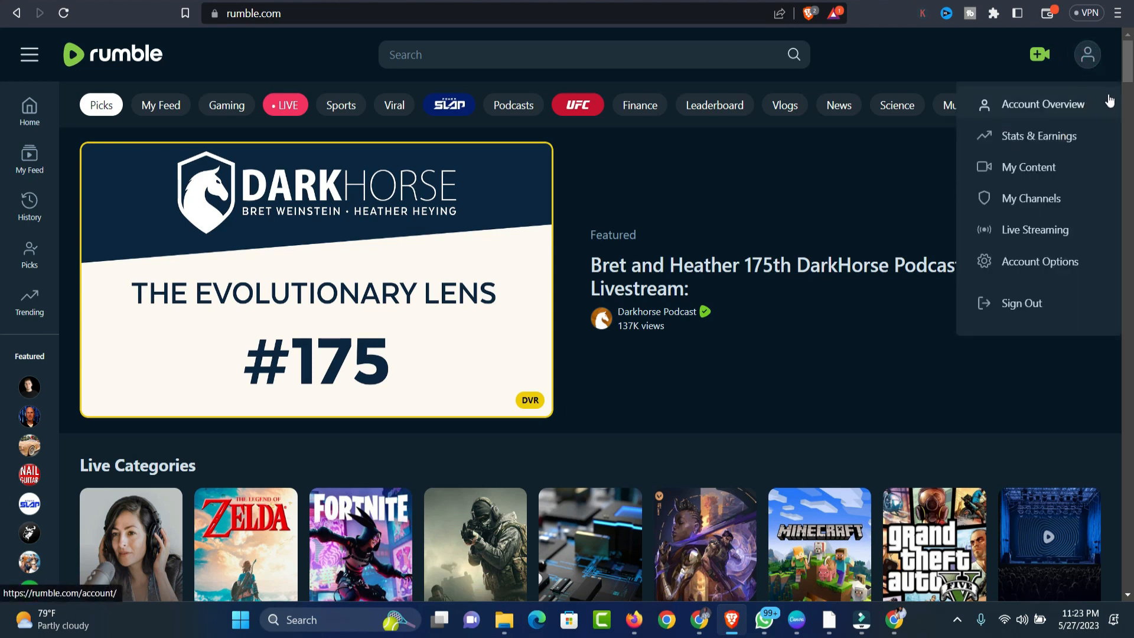
{"action": "mouse_move", "coordinate": [1030, 198]}
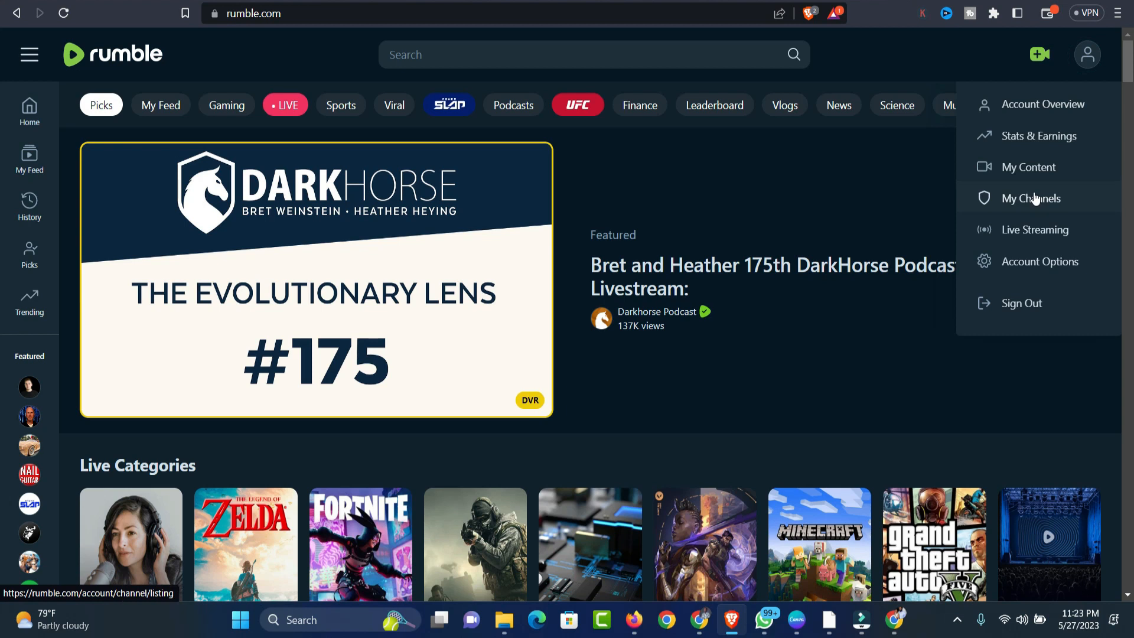
{"action": "mouse_move", "coordinate": [1026, 166]}
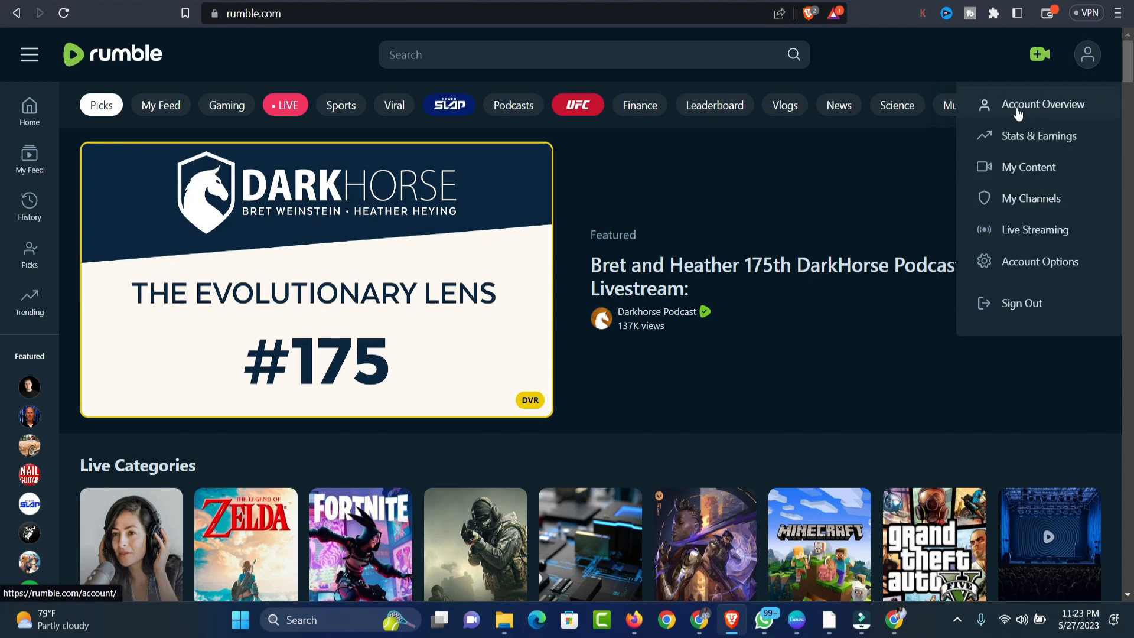
{"action": "mouse_move", "coordinate": [917, 15]}
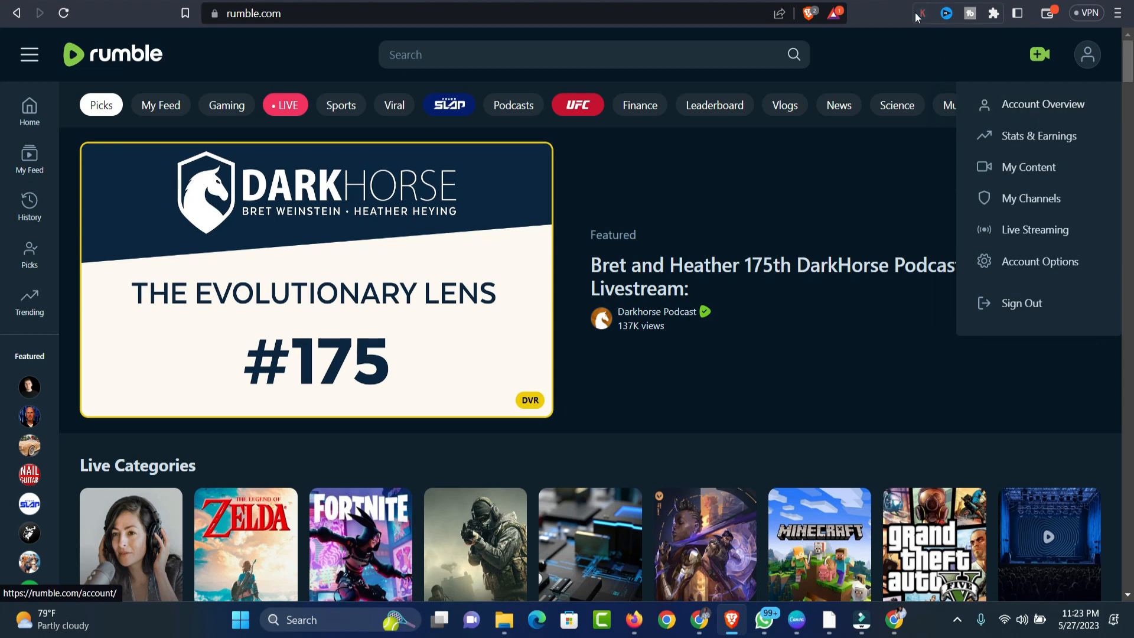
Step: Go to Account Overview and reveal the sidebar's VIDEOS section with Youtube Channel Sync
{"action": "left_click", "coordinate": [1044, 104]}
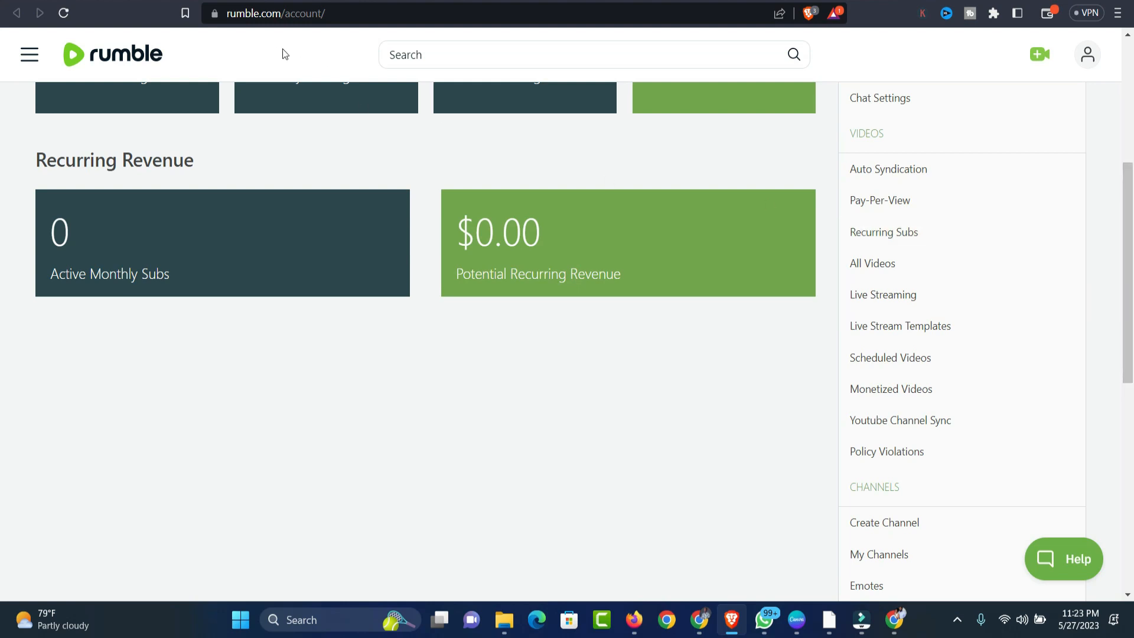
{"action": "mouse_move", "coordinate": [326, 27]}
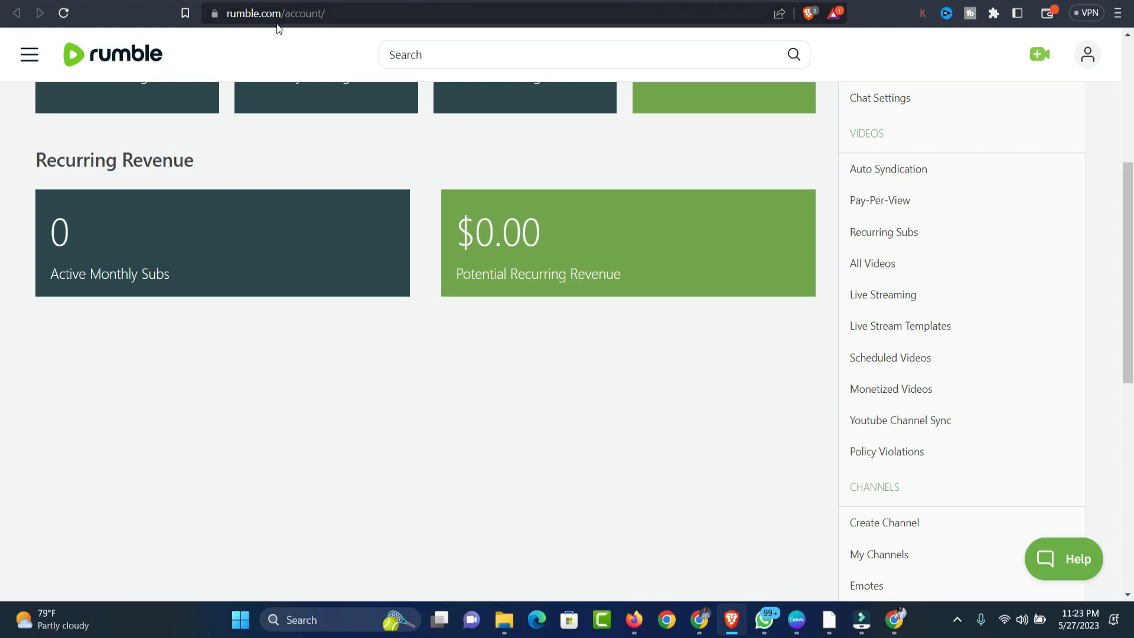
{"action": "mouse_move", "coordinate": [884, 231]}
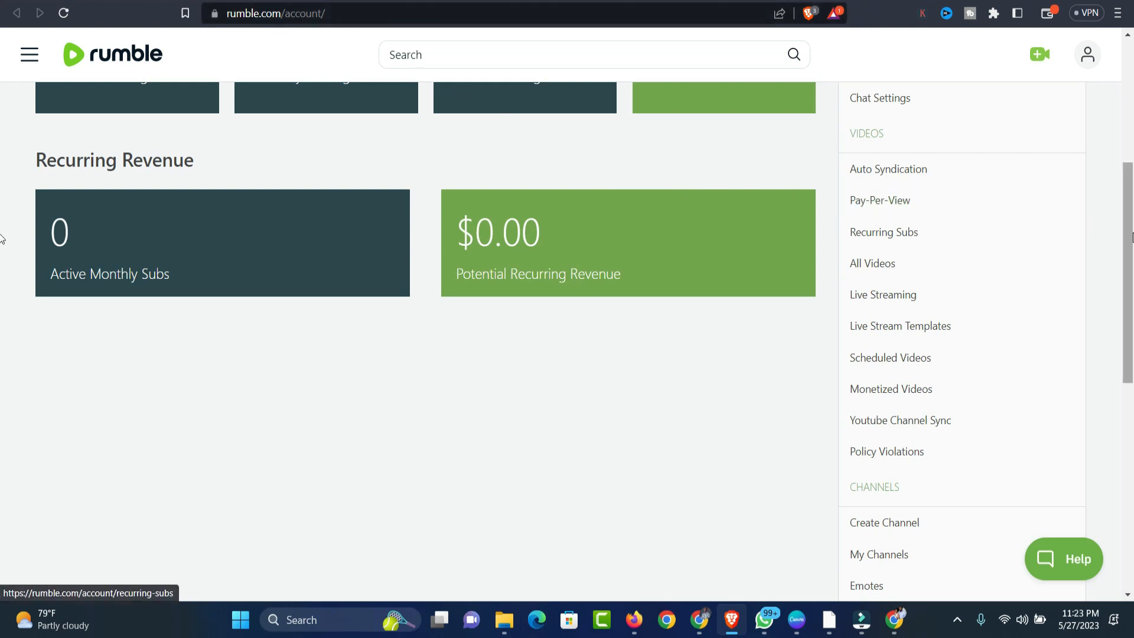
{"action": "scroll", "scroll_direction": "up", "scroll_amount": 3}
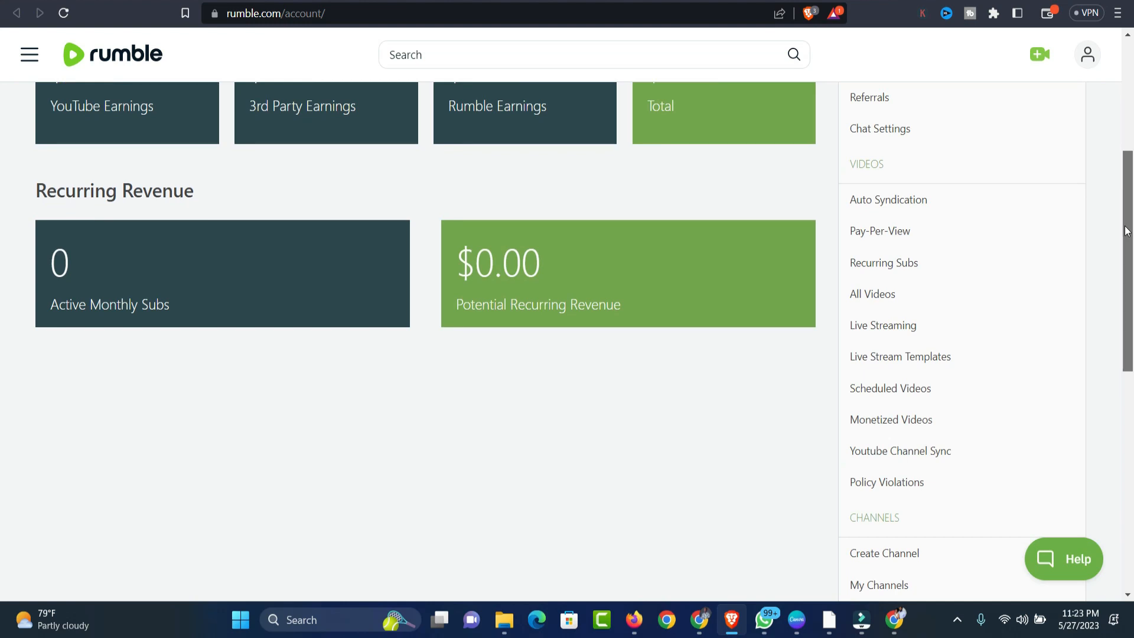
{"action": "scroll", "scroll_direction": "down", "scroll_amount": 3}
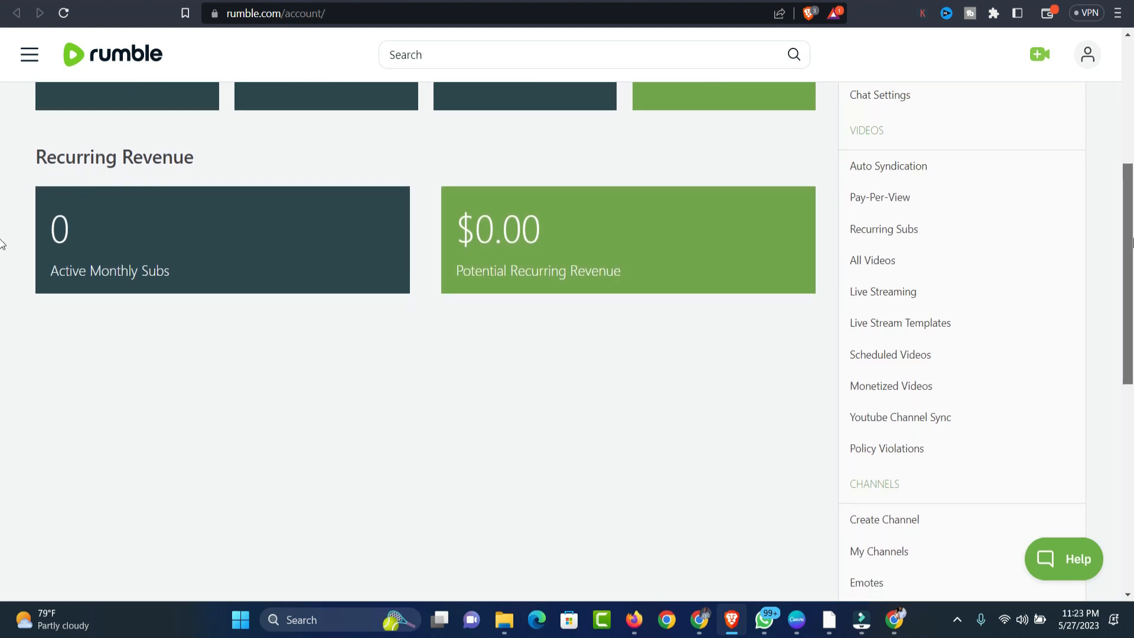
{"action": "scroll", "scroll_direction": "down", "scroll_amount": 3}
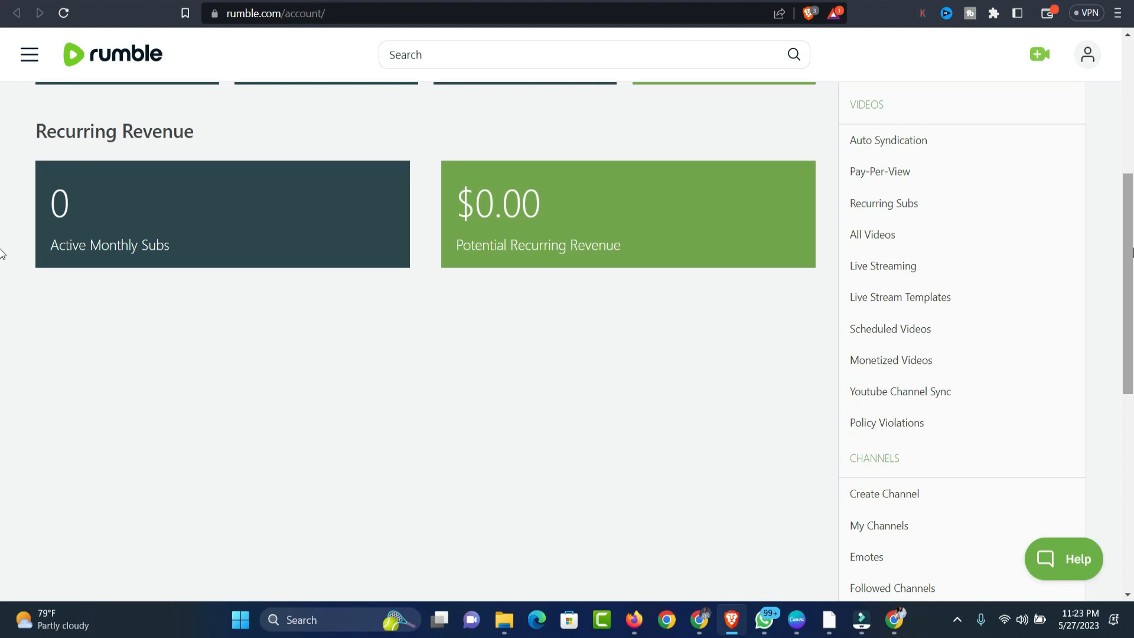
{"action": "mouse_move", "coordinate": [880, 171]}
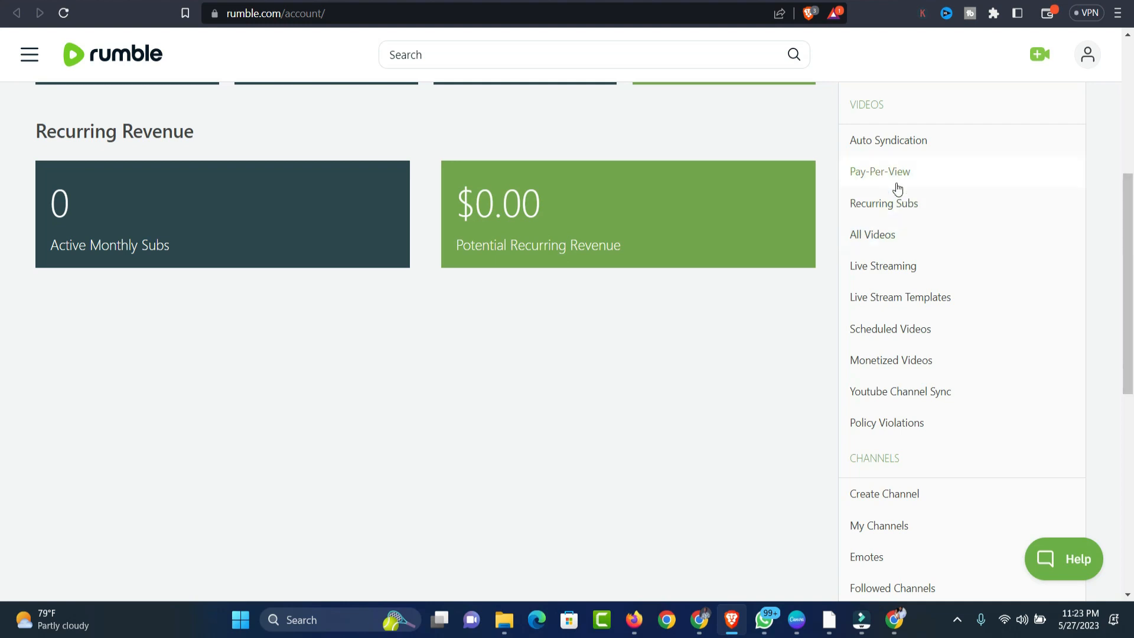
{"action": "mouse_move", "coordinate": [884, 203]}
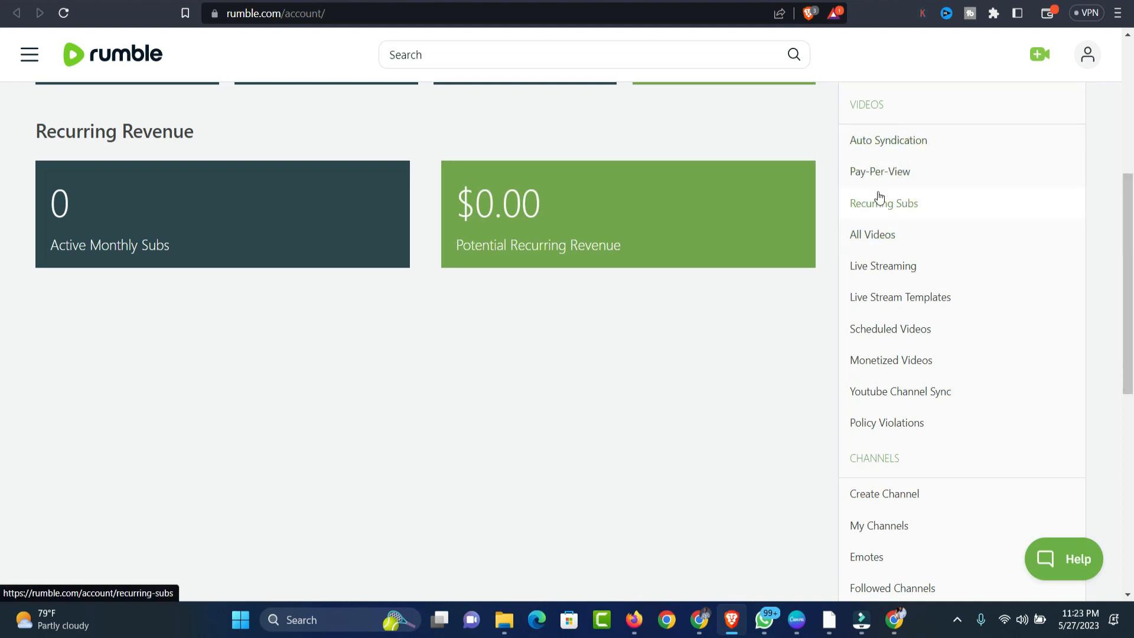
{"action": "mouse_move", "coordinate": [905, 211]}
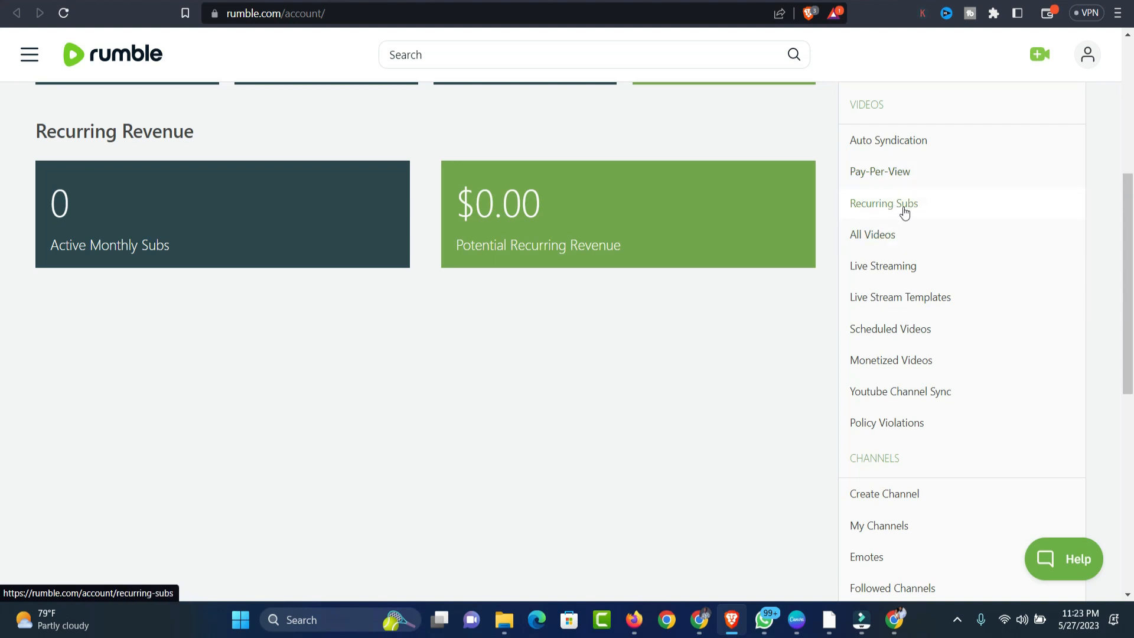
{"action": "mouse_move", "coordinate": [901, 259]}
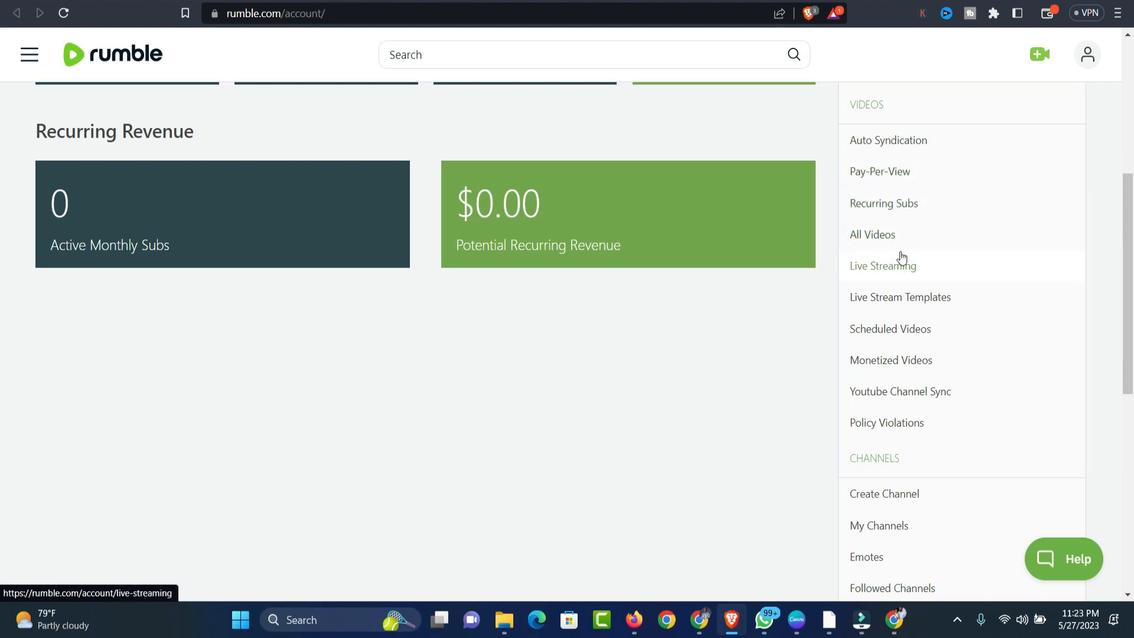
{"action": "mouse_move", "coordinate": [900, 297]}
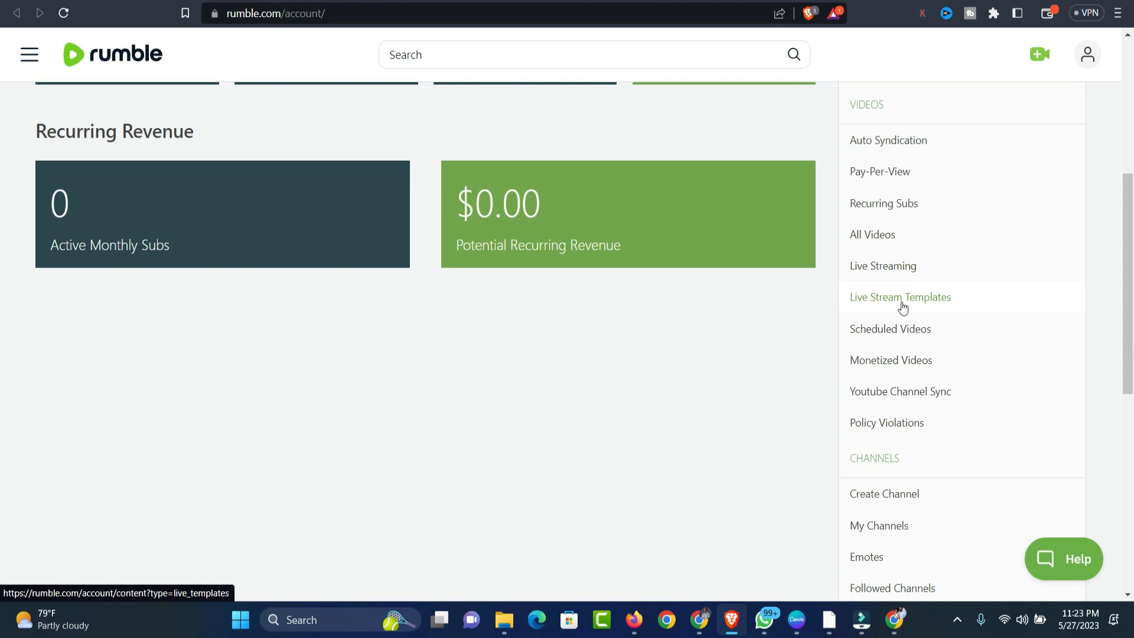
{"action": "mouse_move", "coordinate": [902, 347]}
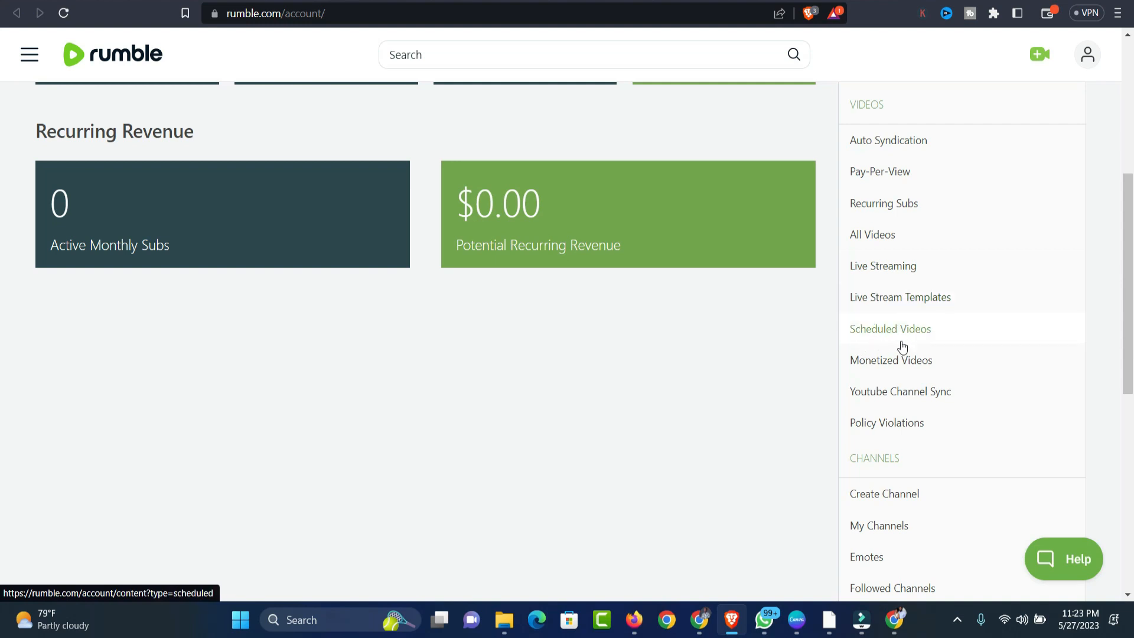
{"action": "mouse_move", "coordinate": [901, 392]}
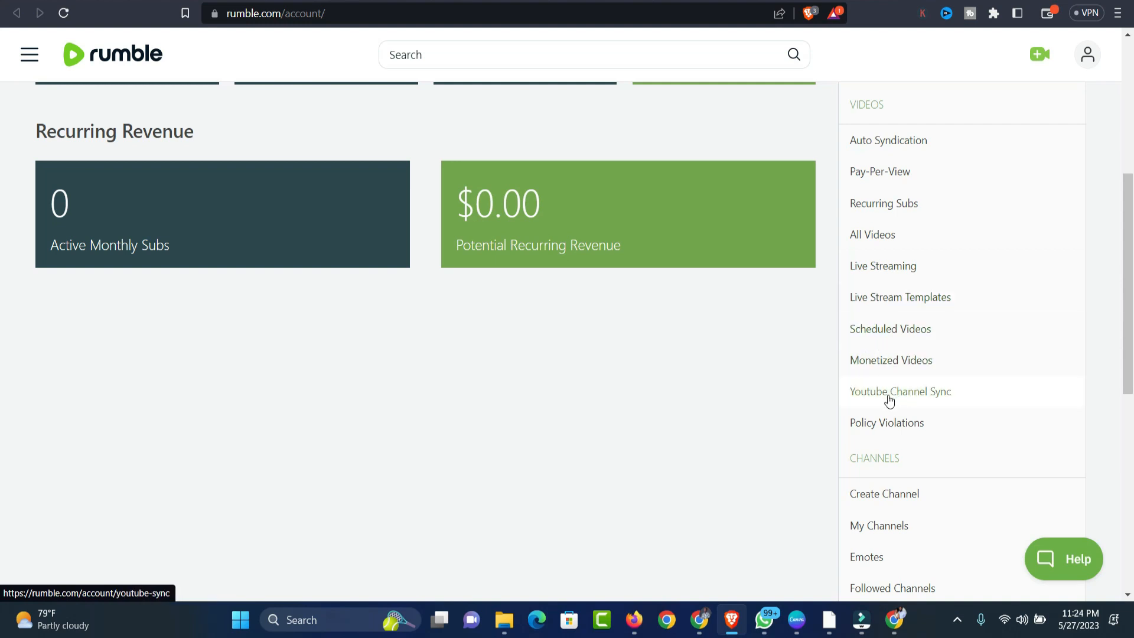
{"action": "mouse_move", "coordinate": [887, 423]}
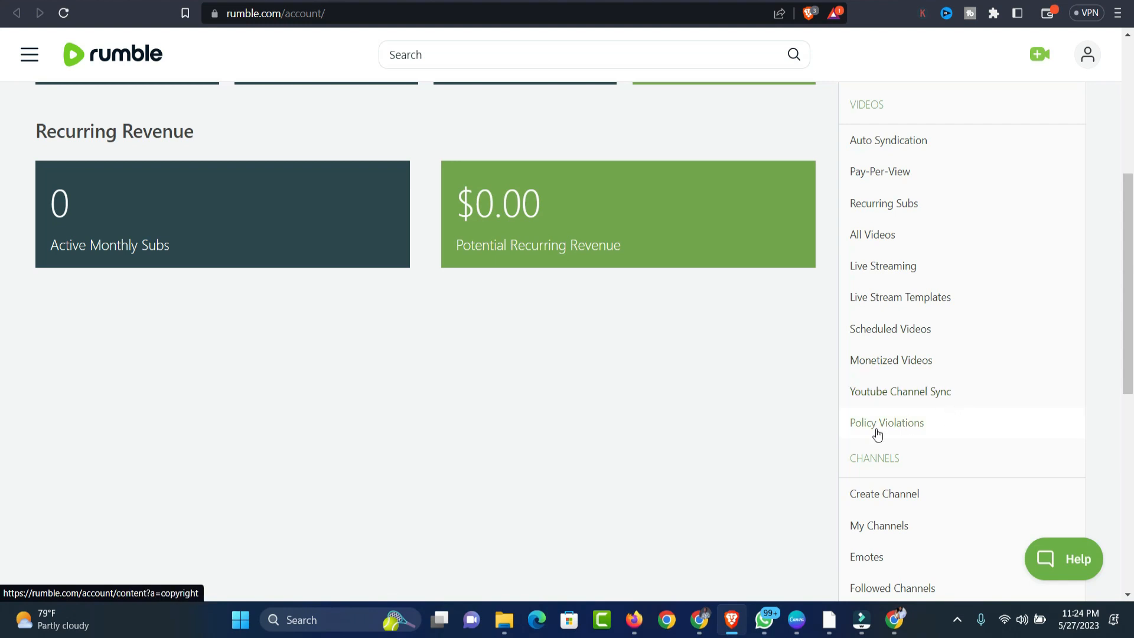
{"action": "mouse_move", "coordinate": [892, 436]}
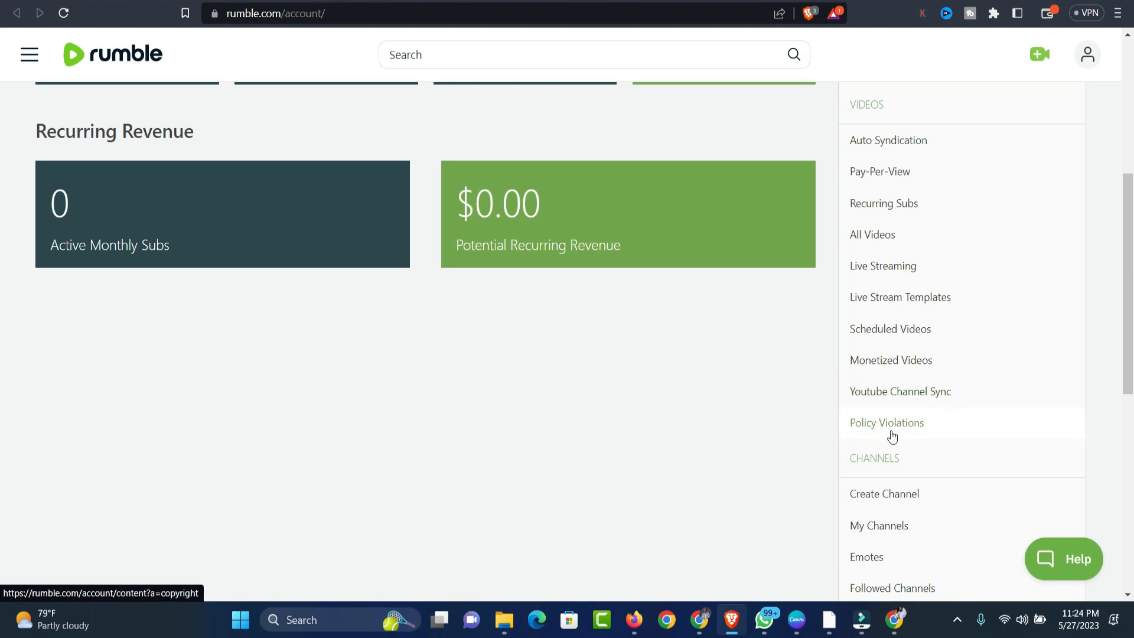
{"action": "mouse_move", "coordinate": [900, 391]}
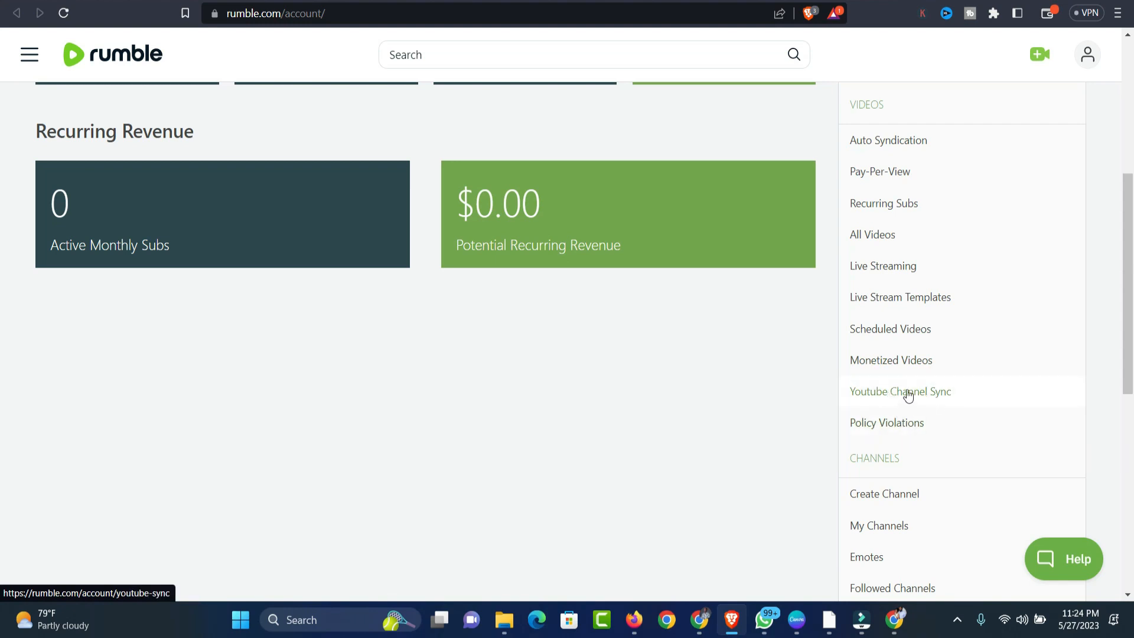
{"action": "mouse_move", "coordinate": [900, 400]}
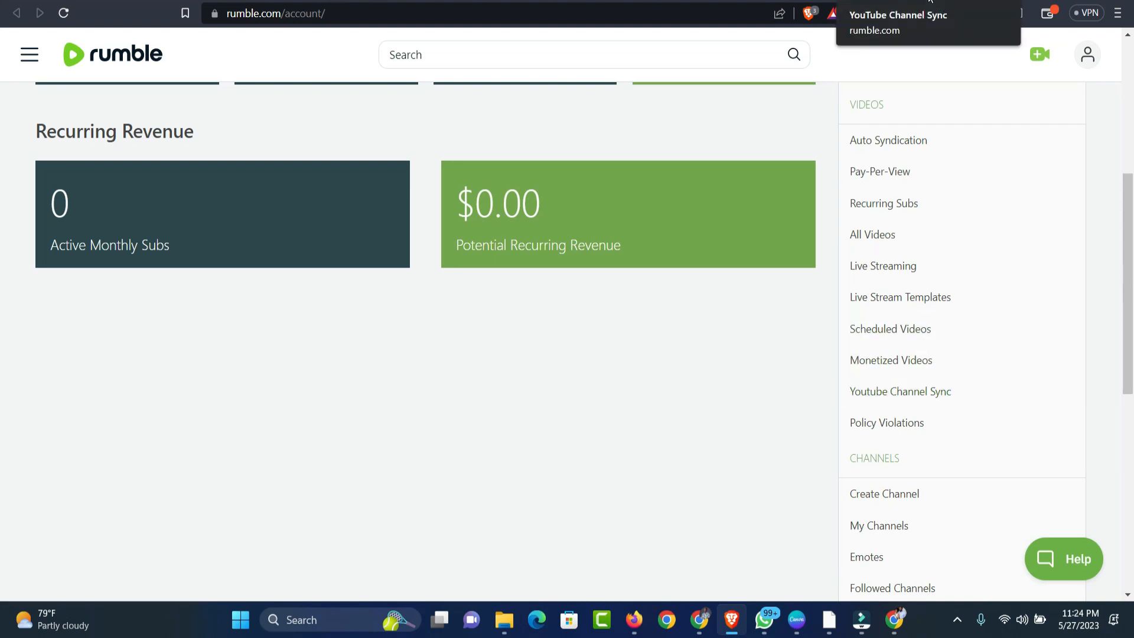
Step: Load rumble.com/account/youtube-sync, which reports no linked channels and offers Google sign-in
{"action": "left_click", "coordinate": [901, 391]}
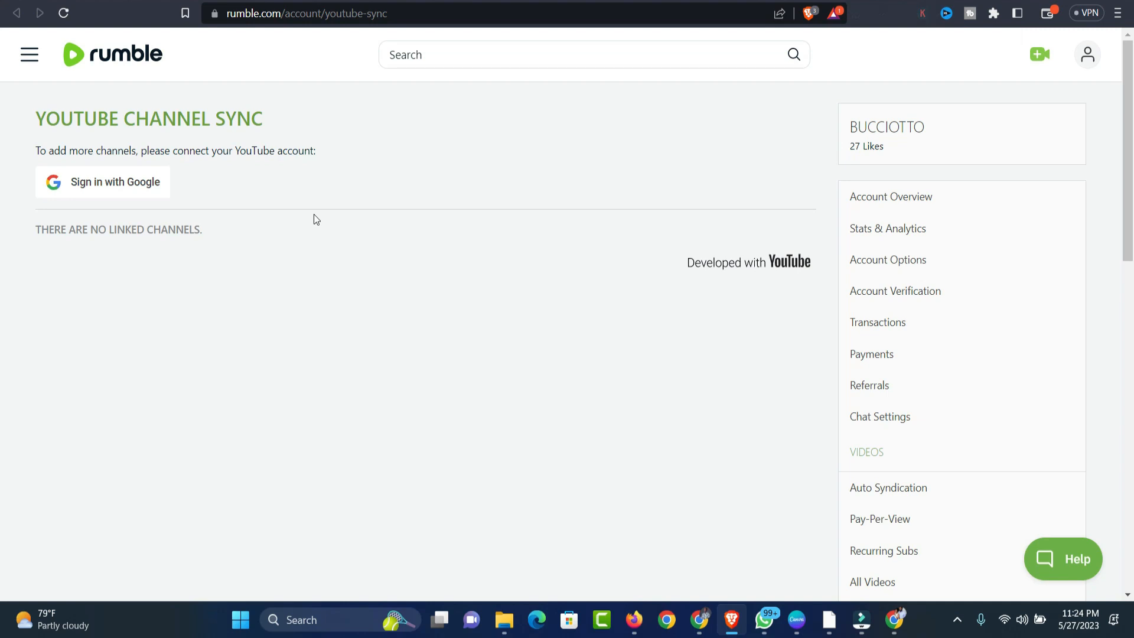
{"action": "mouse_move", "coordinate": [173, 118]}
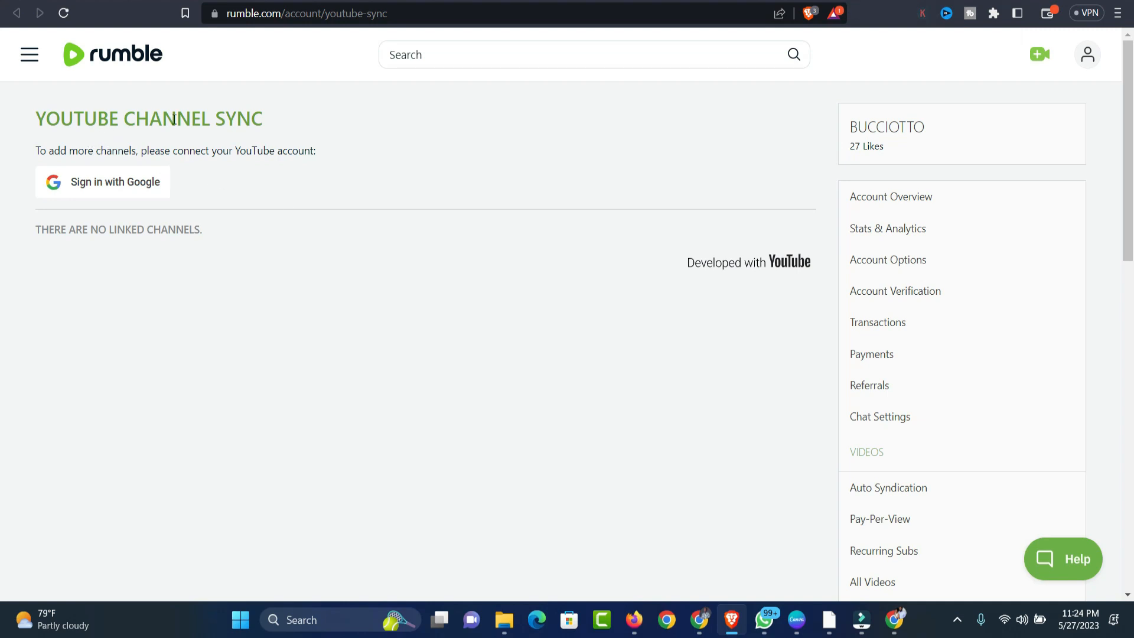
{"action": "mouse_move", "coordinate": [62, 164]}
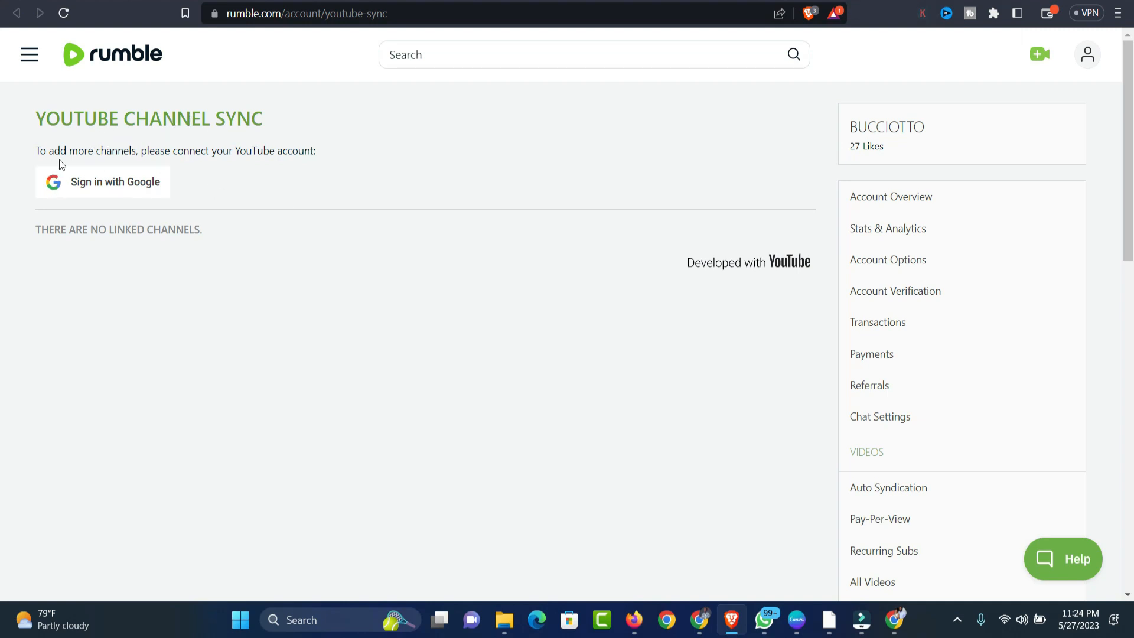
{"action": "mouse_move", "coordinate": [266, 162]}
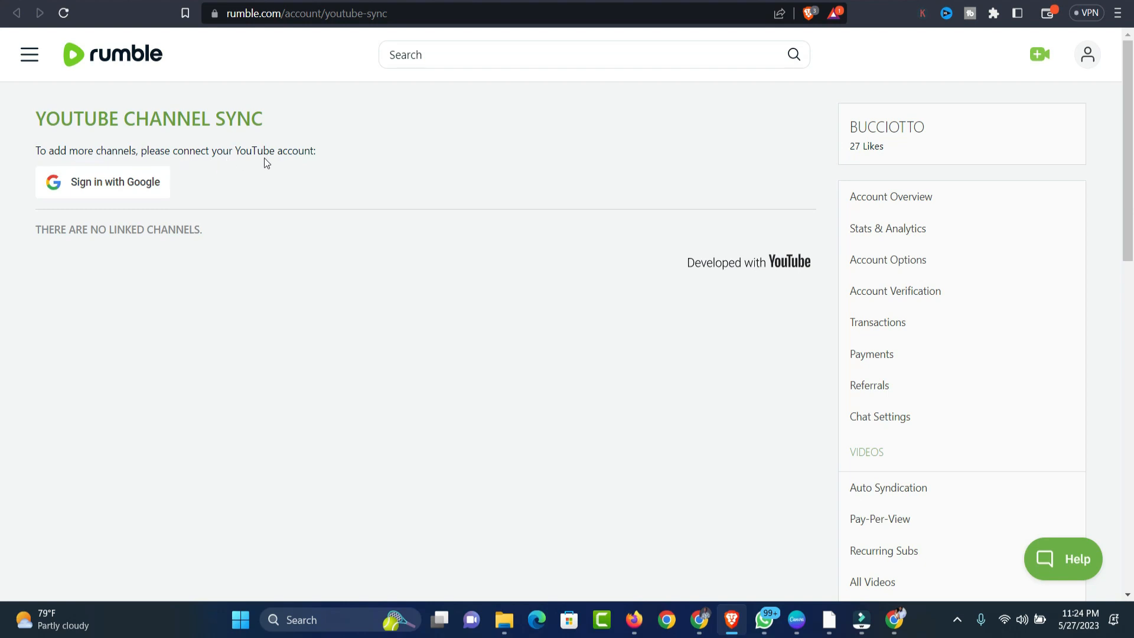
{"action": "mouse_move", "coordinate": [210, 211]}
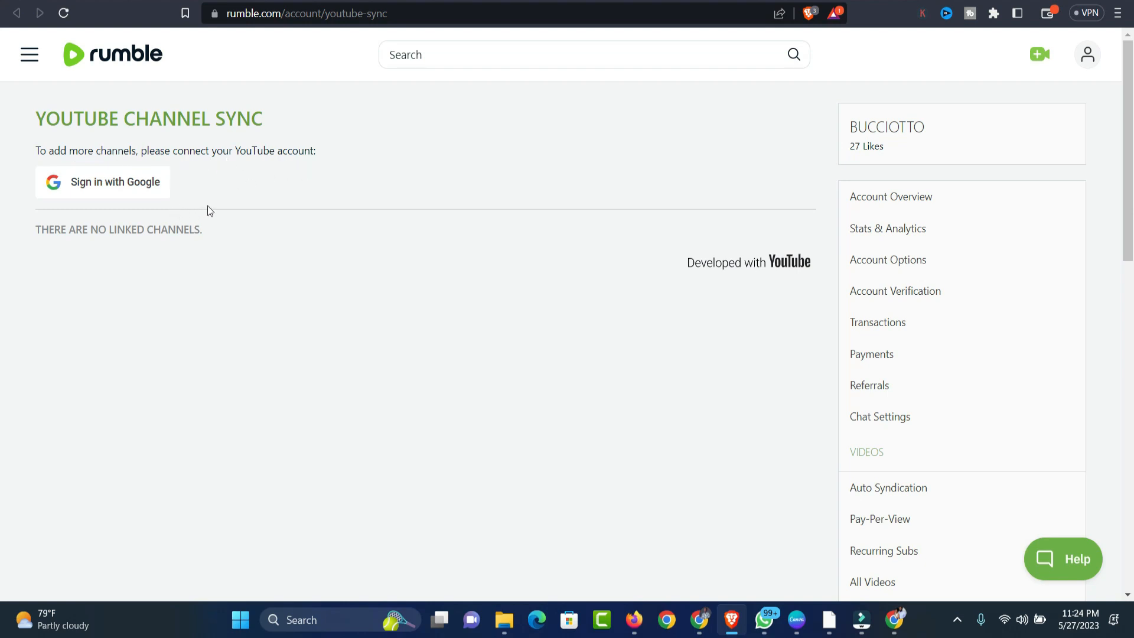
{"action": "mouse_move", "coordinate": [233, 228]}
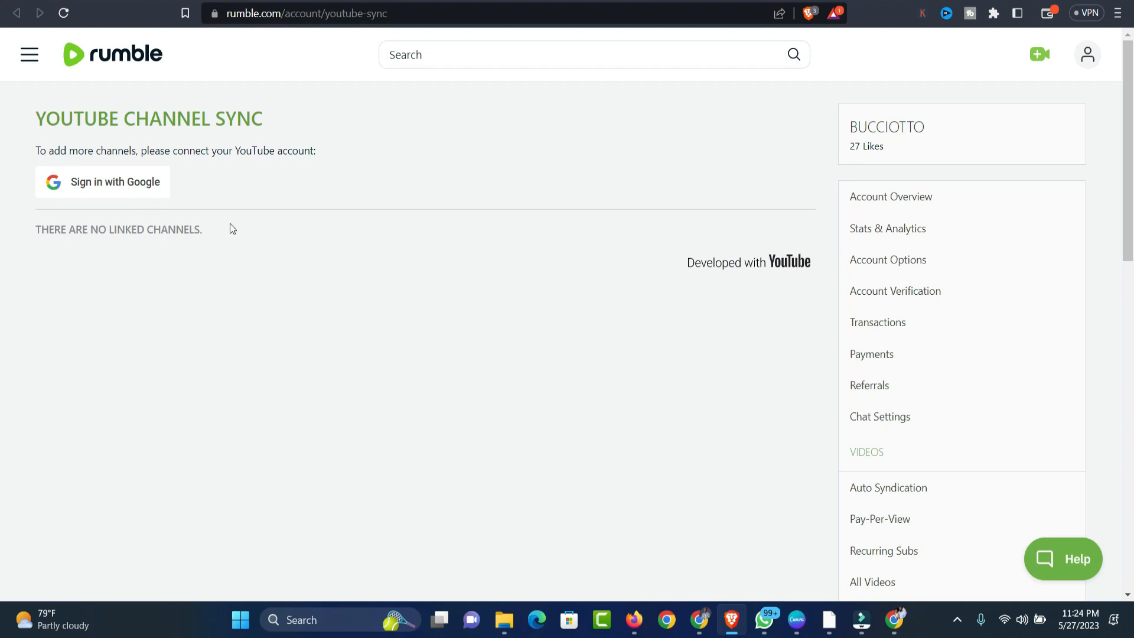
{"action": "mouse_move", "coordinate": [262, 228]}
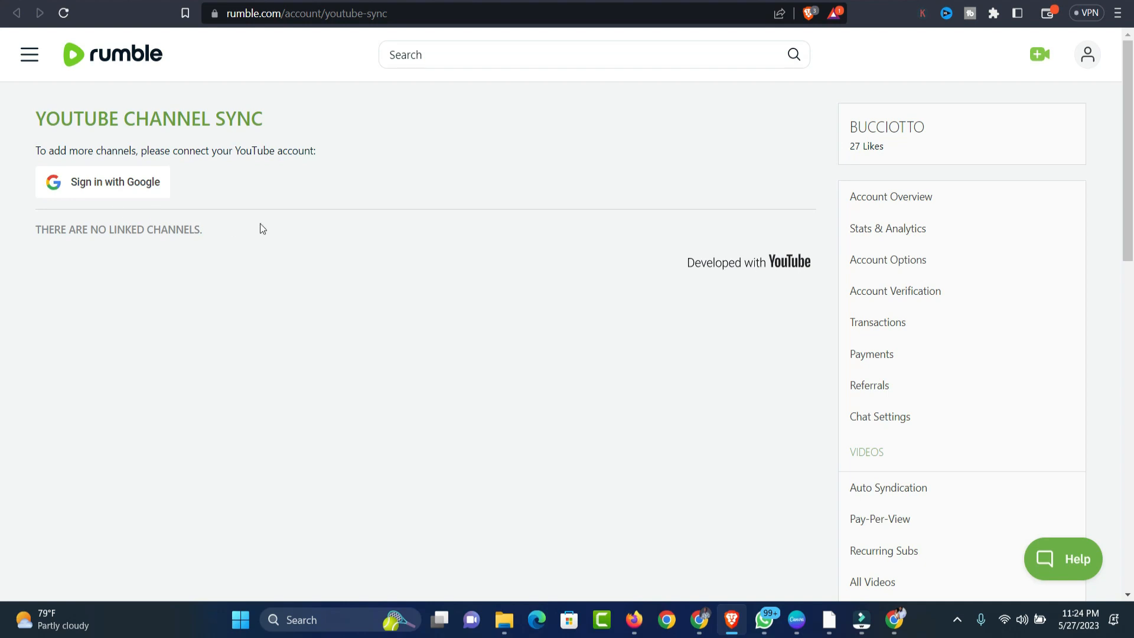
{"action": "mouse_move", "coordinate": [124, 220]}
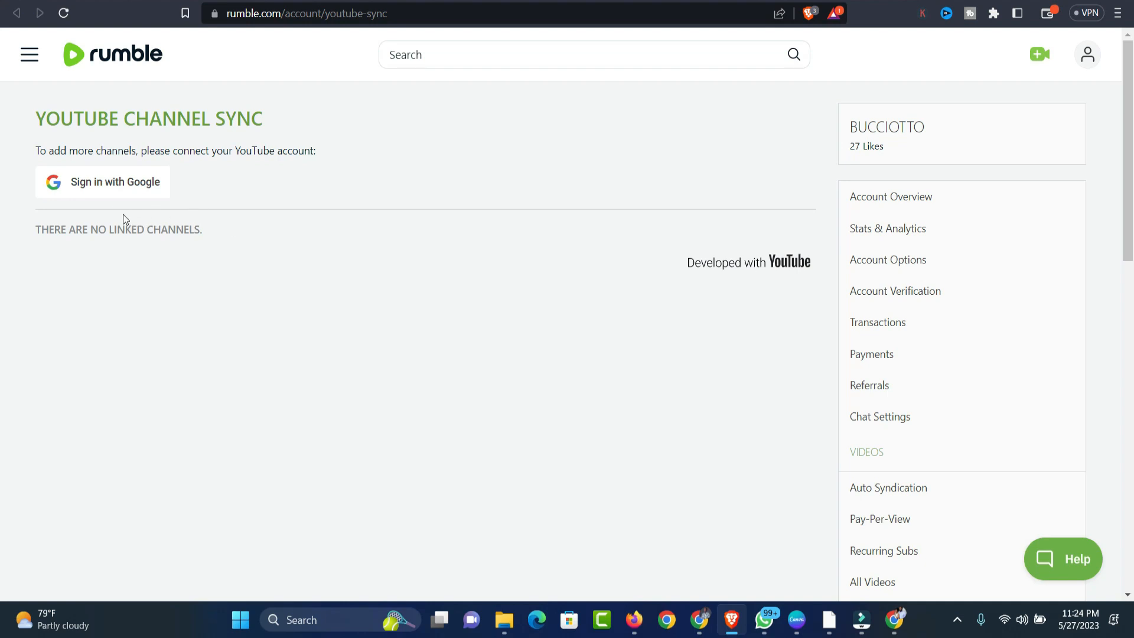
{"action": "mouse_move", "coordinate": [166, 242]}
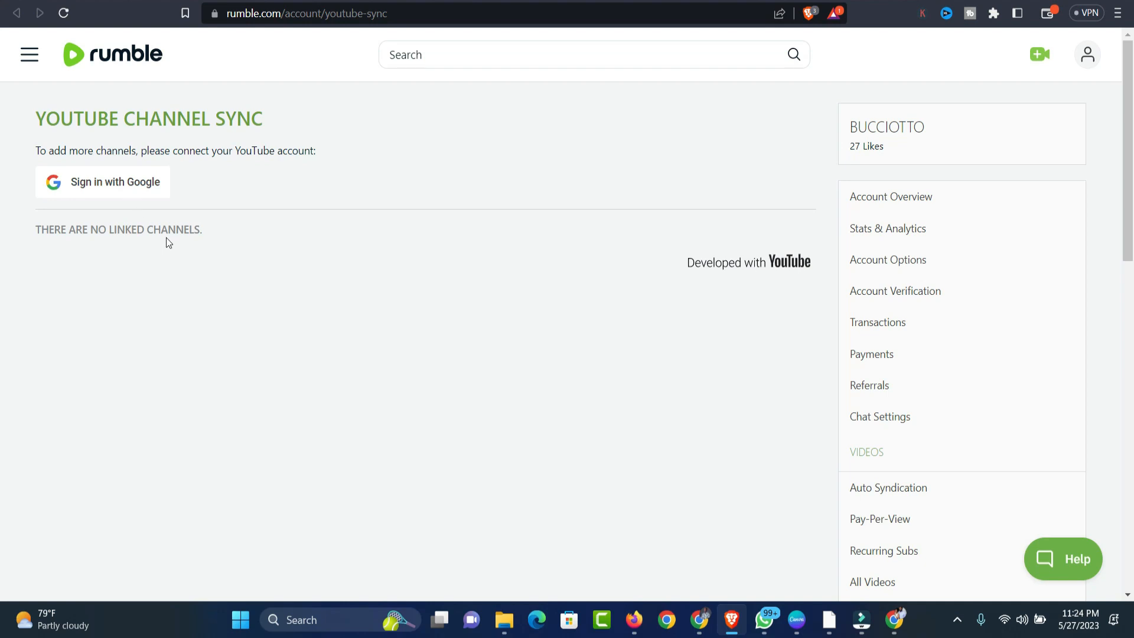
{"action": "mouse_move", "coordinate": [173, 252]}
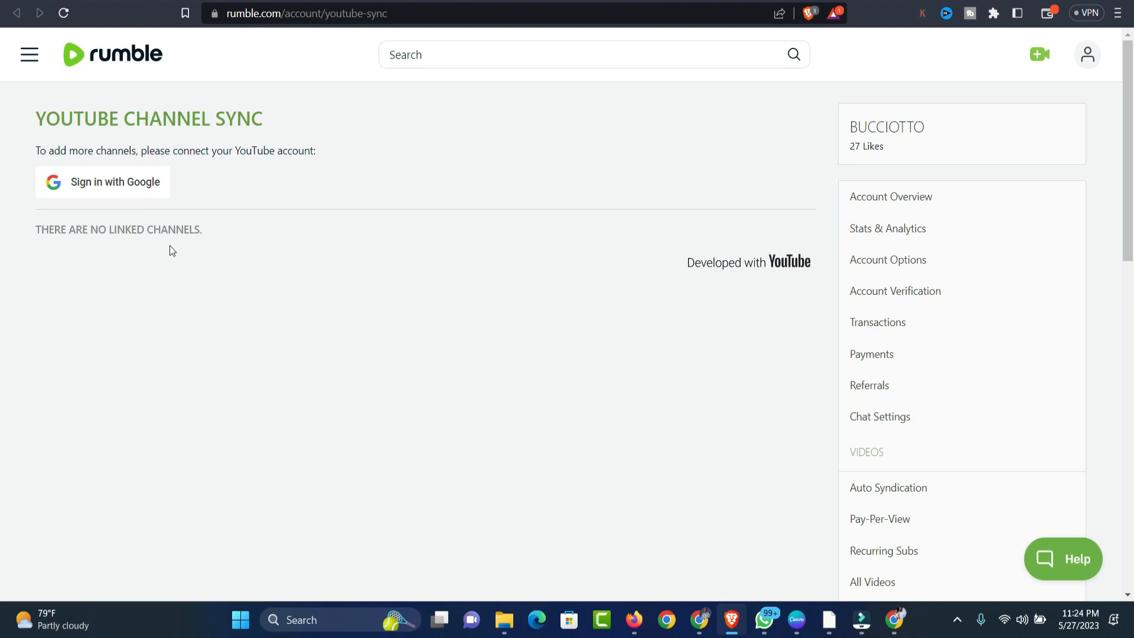
{"action": "mouse_move", "coordinate": [189, 276]}
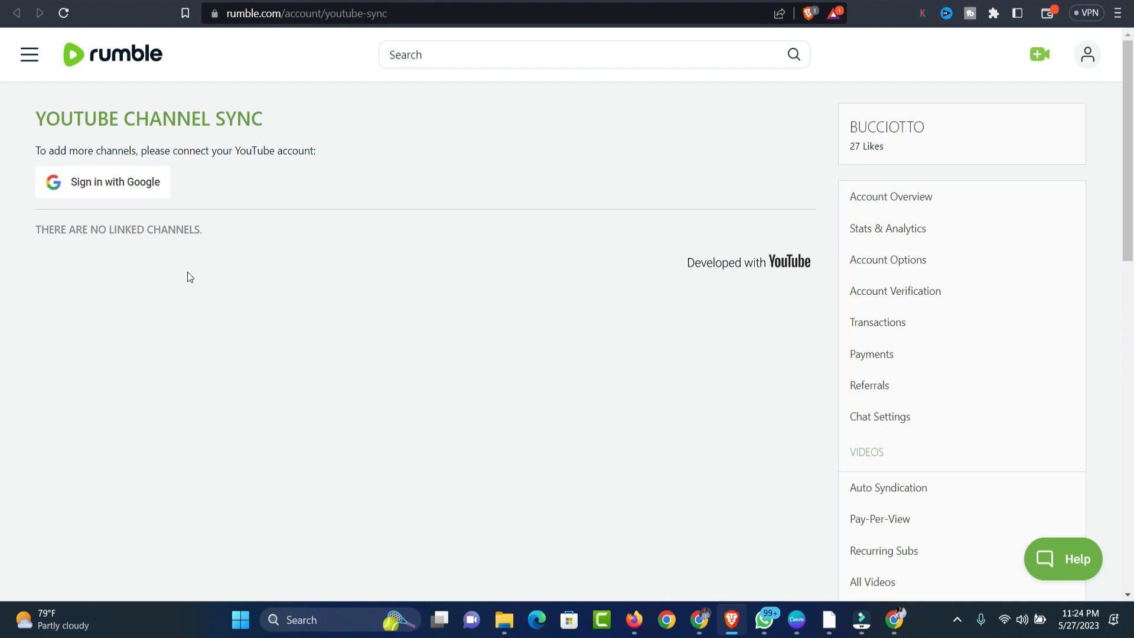
{"action": "mouse_move", "coordinate": [262, 217]}
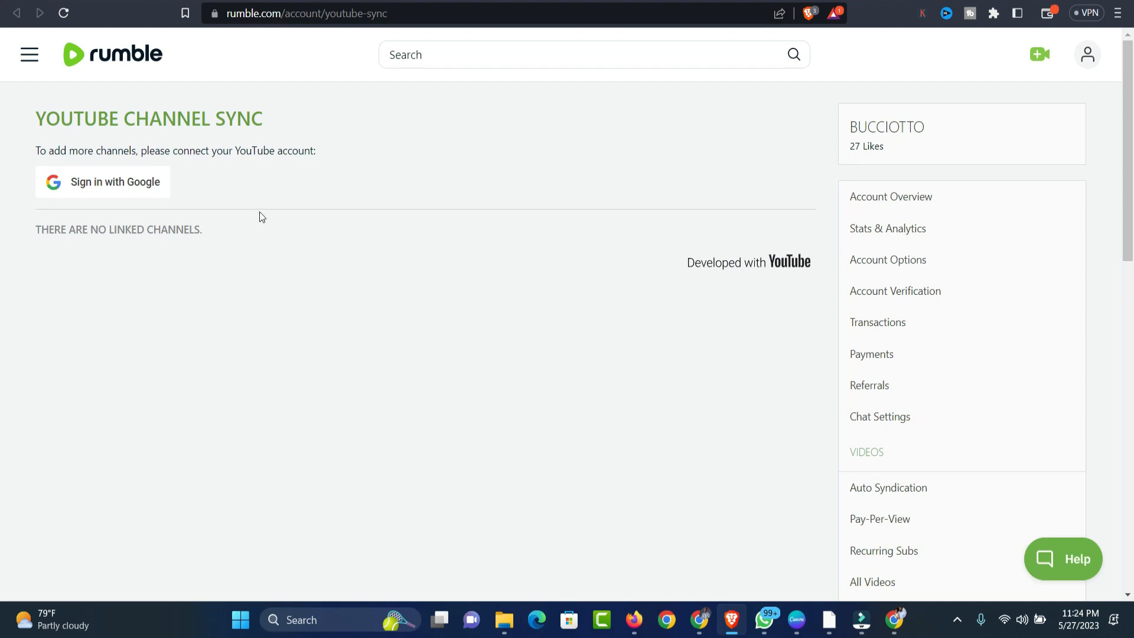
{"action": "mouse_move", "coordinate": [285, 252]}
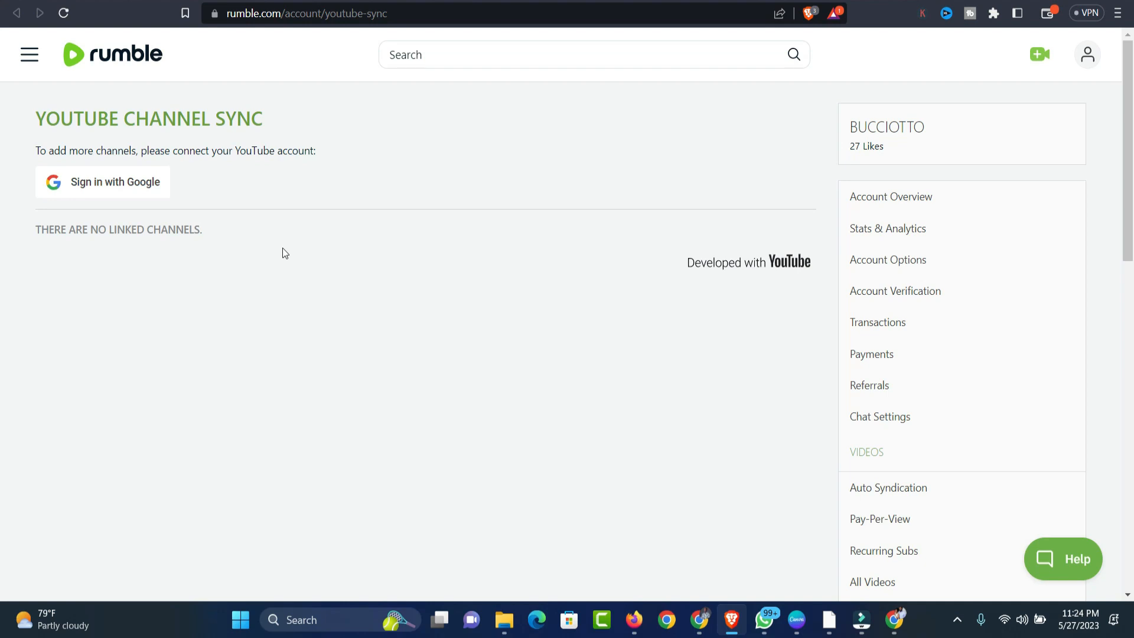
{"action": "mouse_move", "coordinate": [333, 254]}
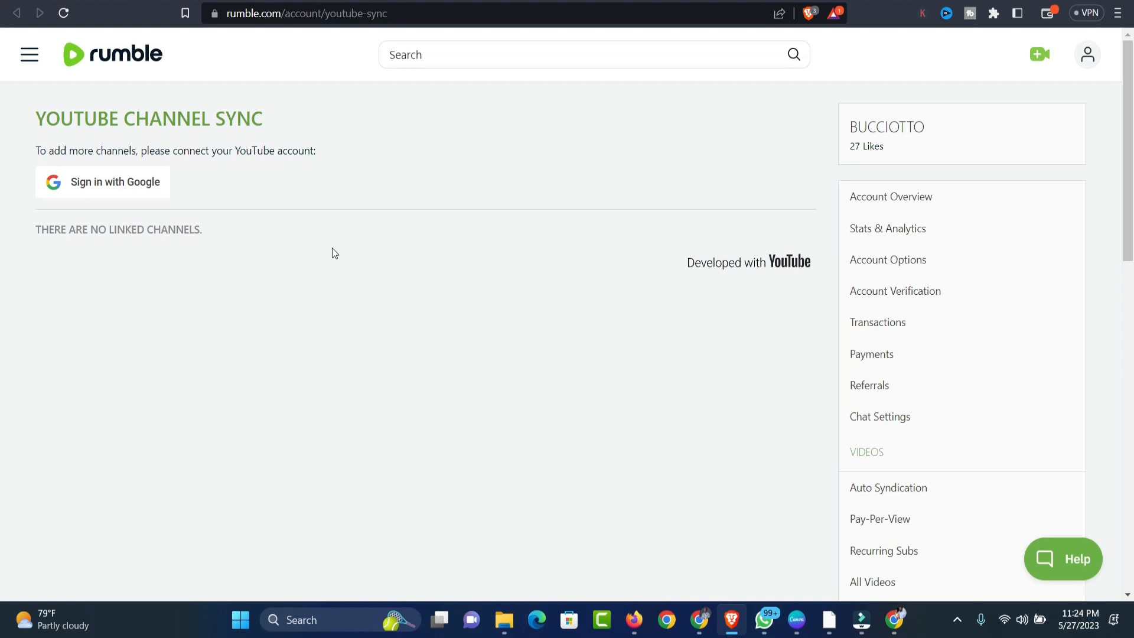
{"action": "mouse_move", "coordinate": [404, 250]}
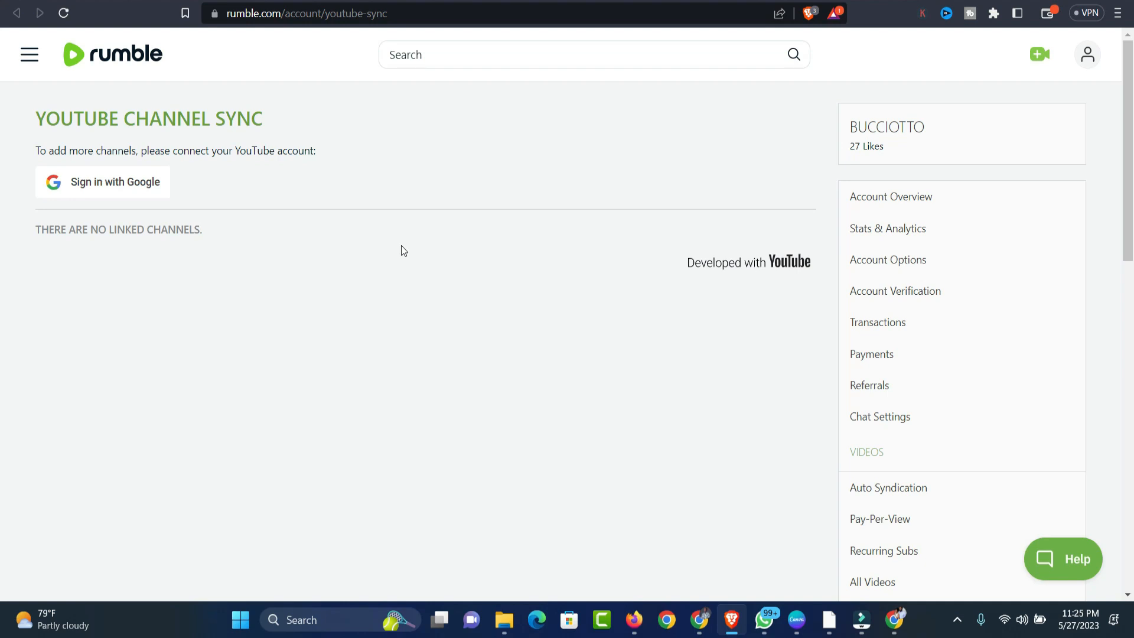
{"action": "mouse_move", "coordinate": [489, 230]}
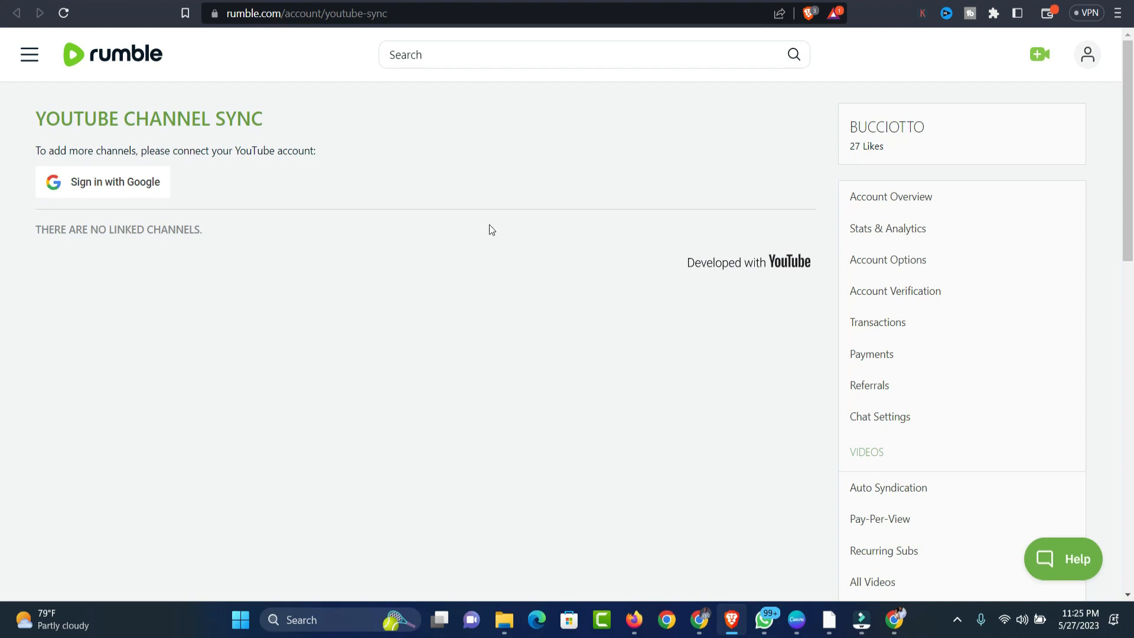
{"action": "mouse_move", "coordinate": [562, 250]}
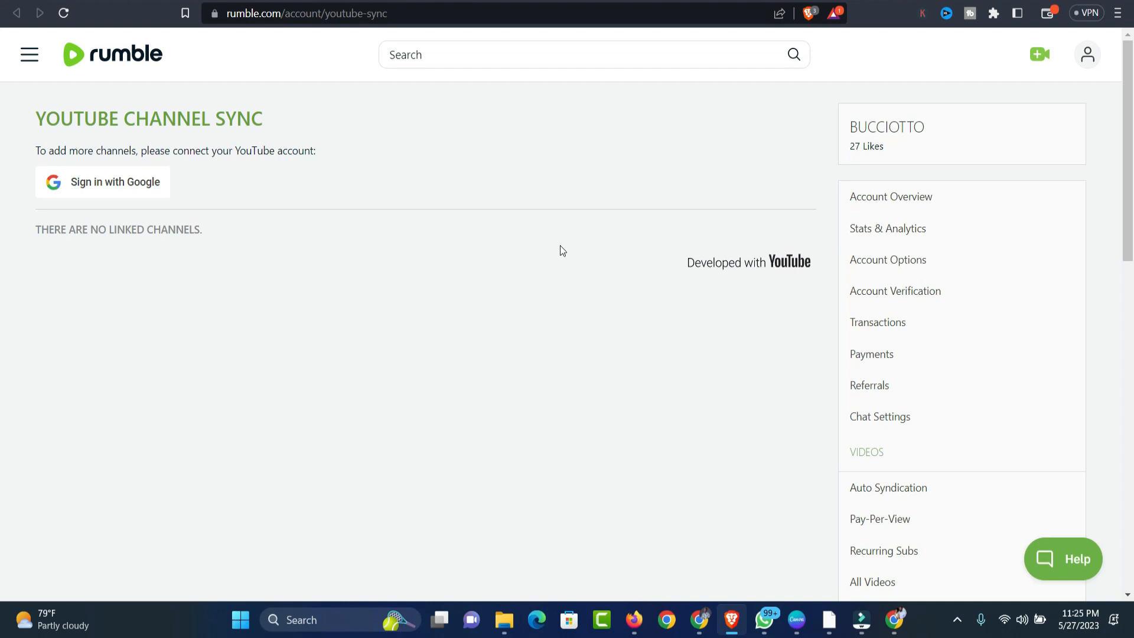
{"action": "mouse_move", "coordinate": [667, 329]}
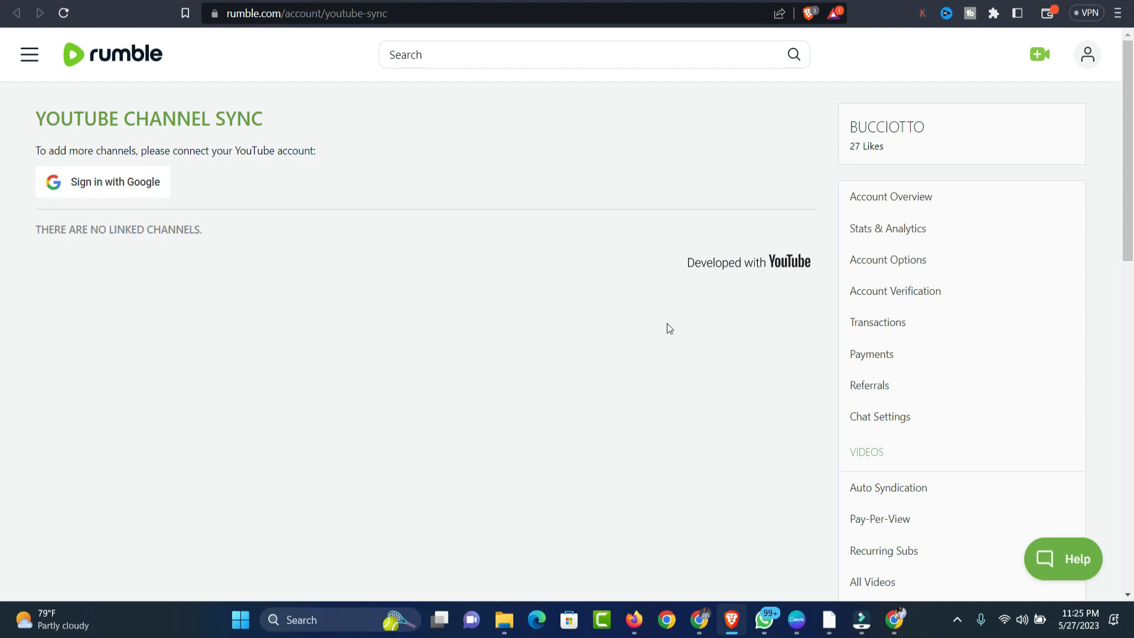